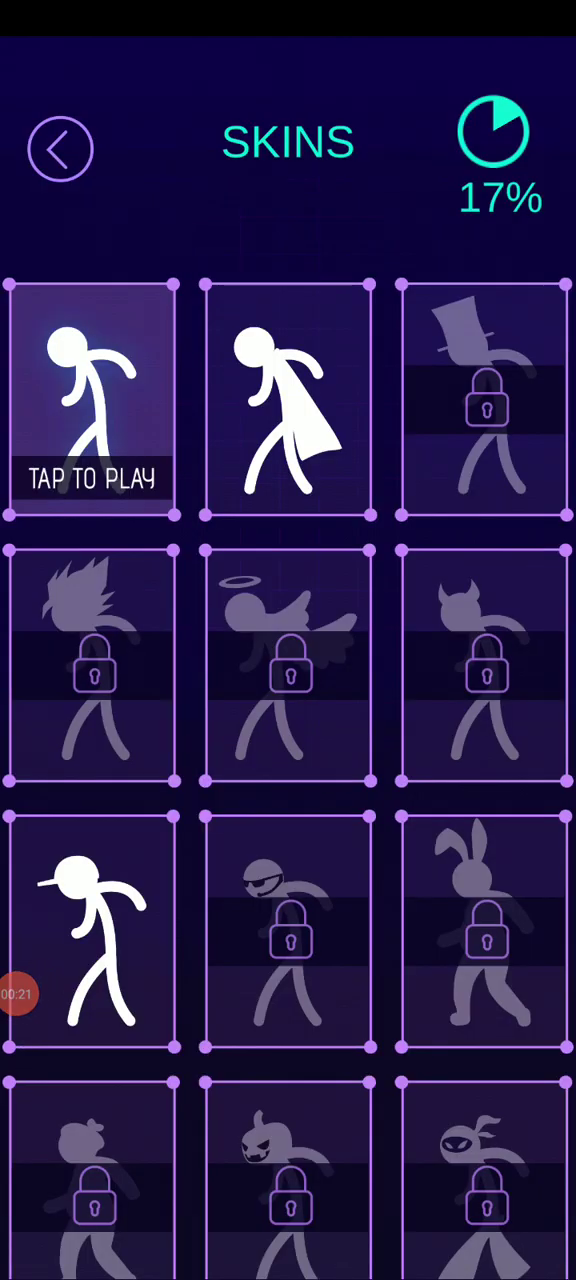
- Start playing with the default stickman skin, bringing up the VIP Membership popup
left_click(288, 400)
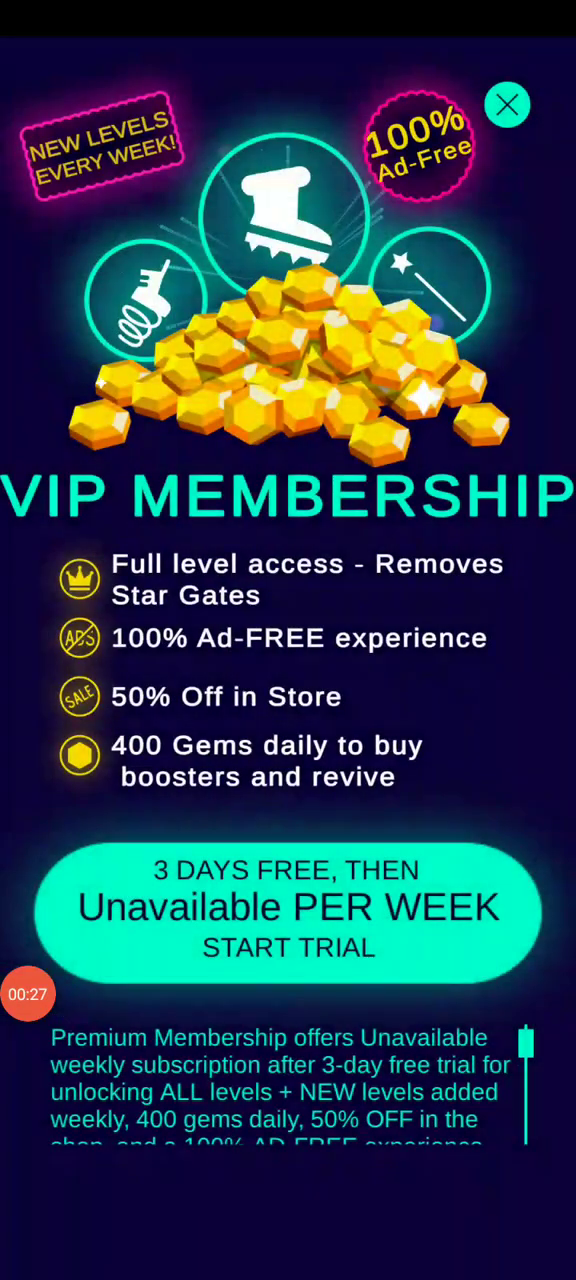
- Close the VIP offer and play level 15 from the Level 14 Complete screen
left_click(507, 105)
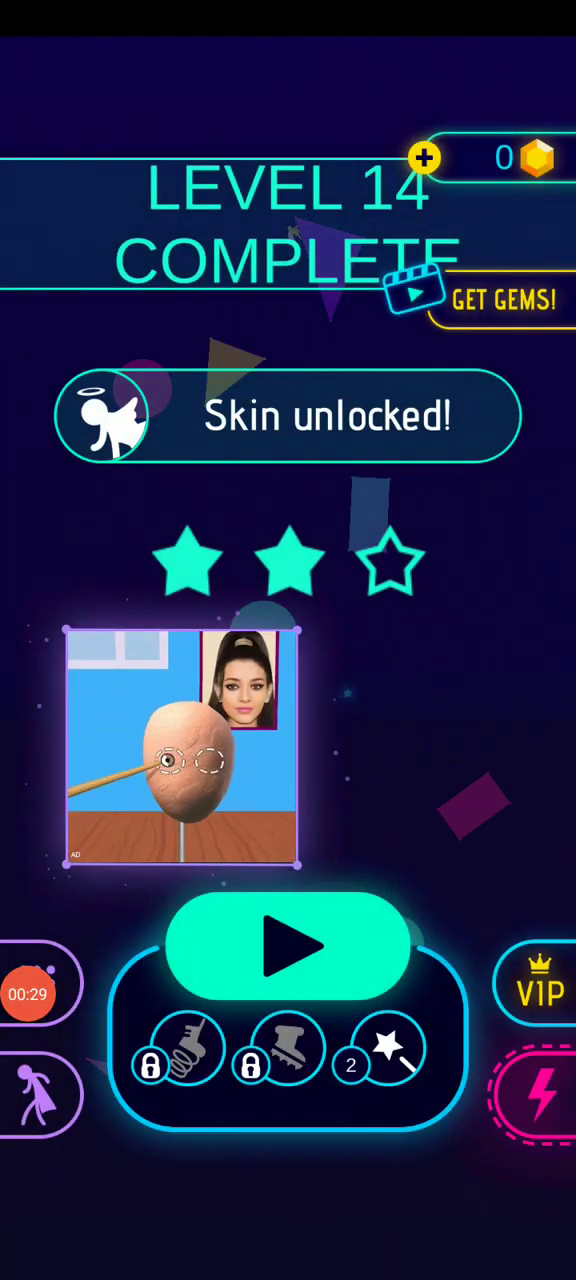
left_click(288, 946)
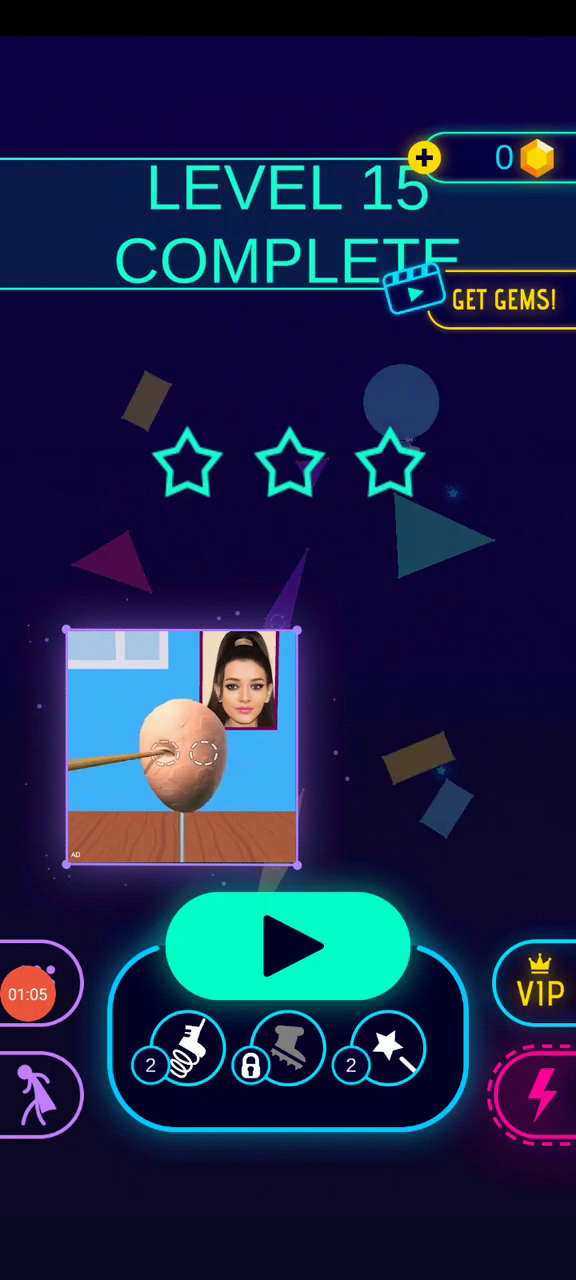
left_click(288, 948)
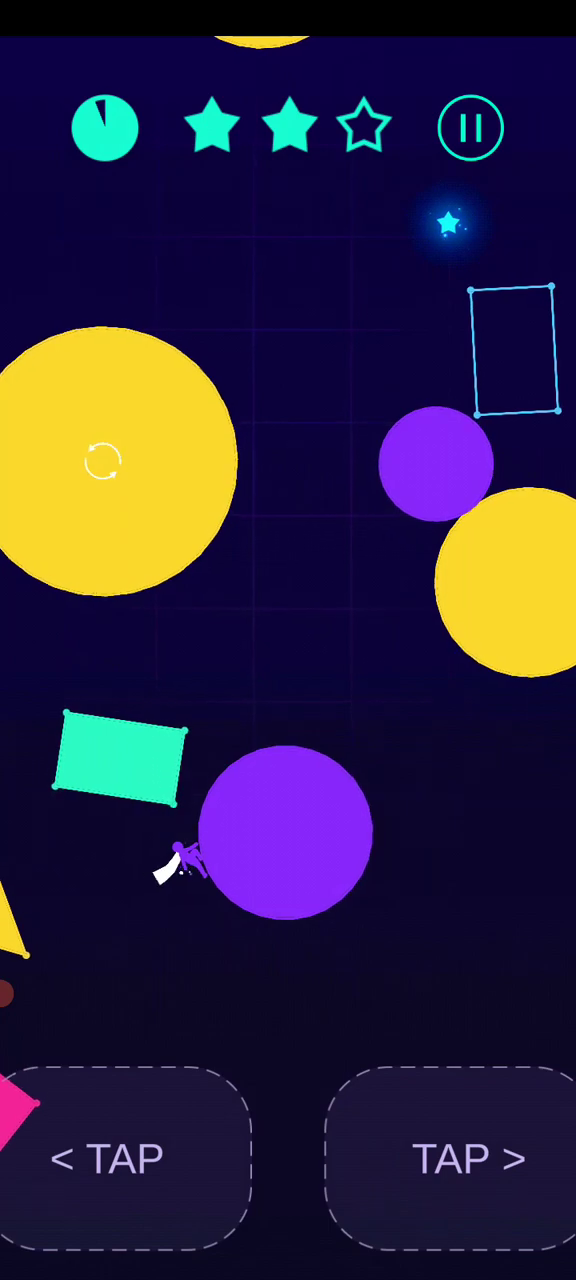
- Finish the current level, then choose the winged Cupid skin and return to the map
left_click(123, 1157)
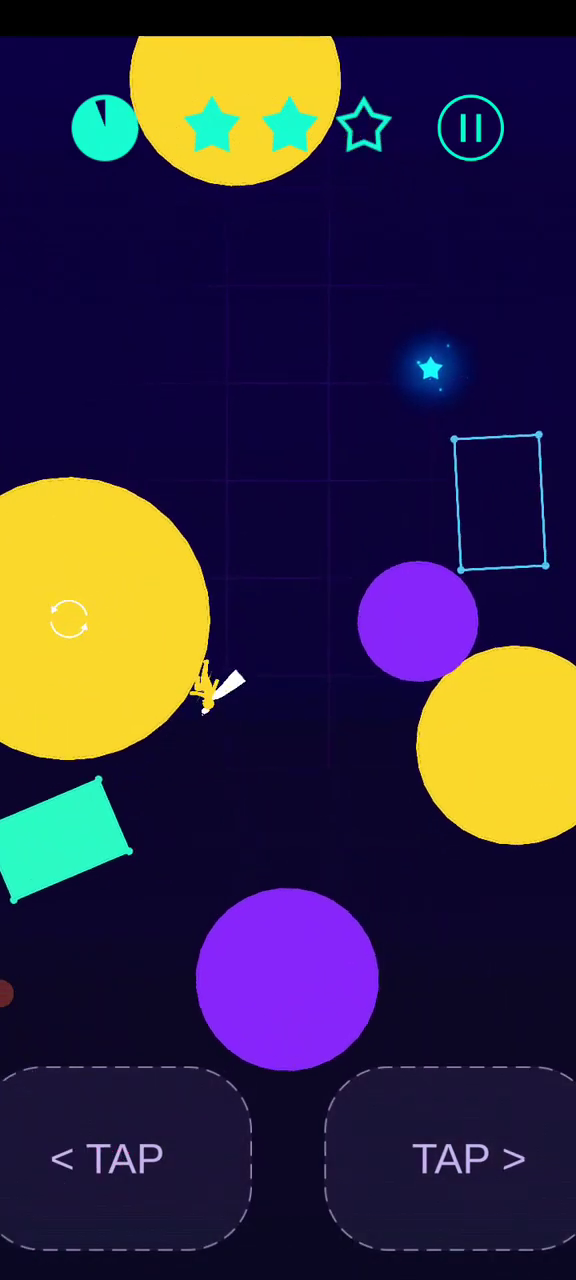
left_click(104, 1158)
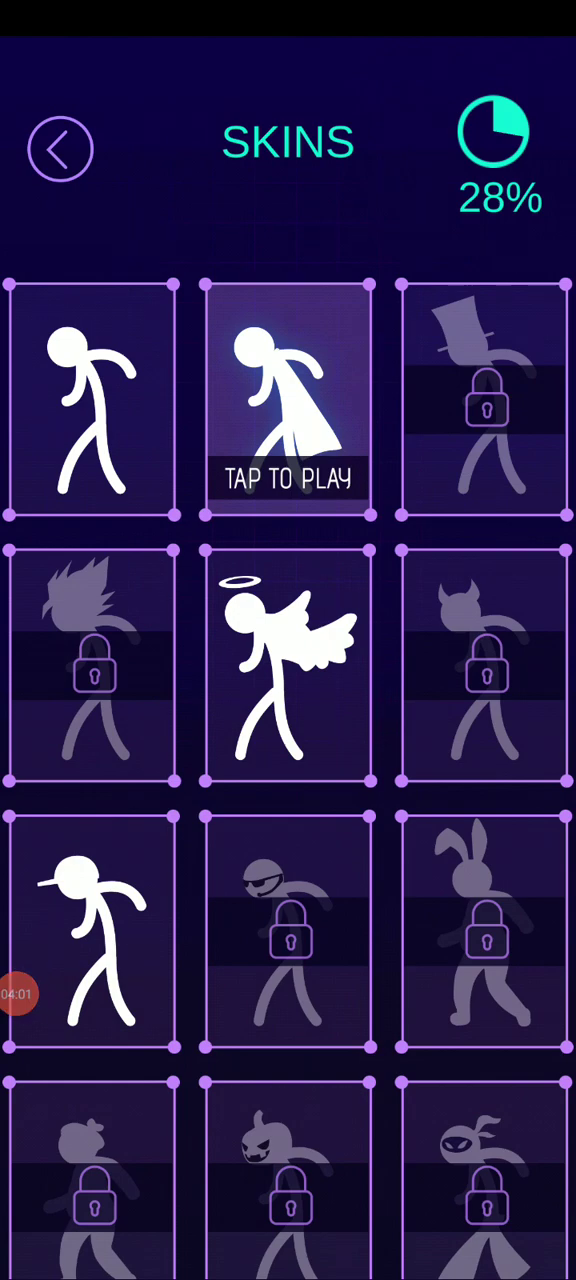
left_click(288, 665)
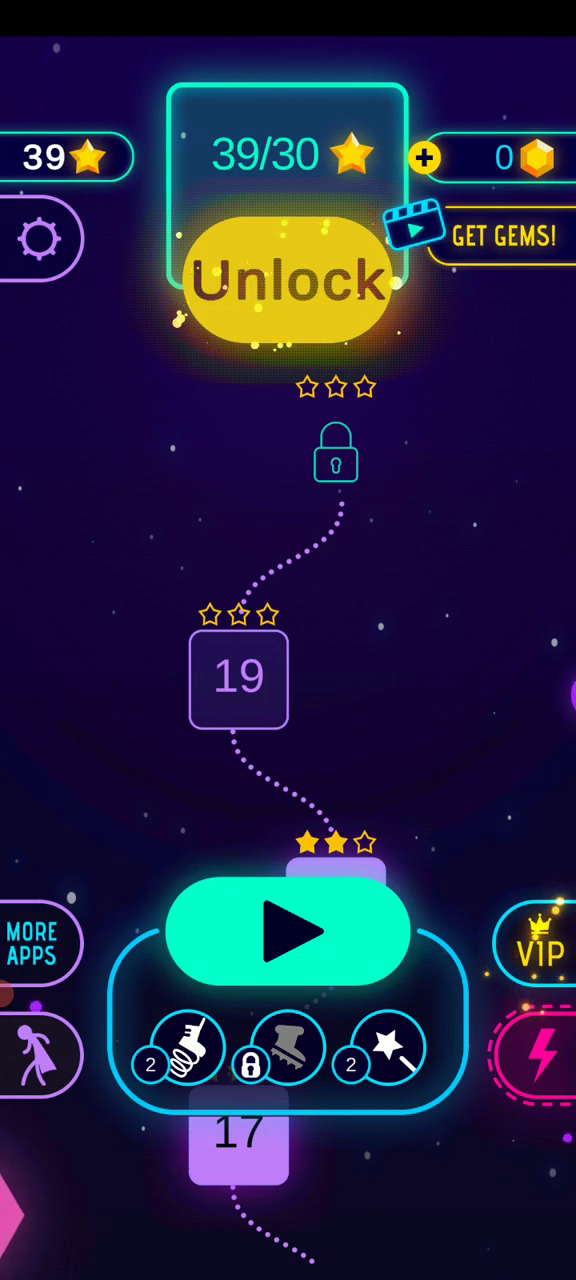
- Start level 19 and jump off the spiked block to earn all three stars
left_click(288, 930)
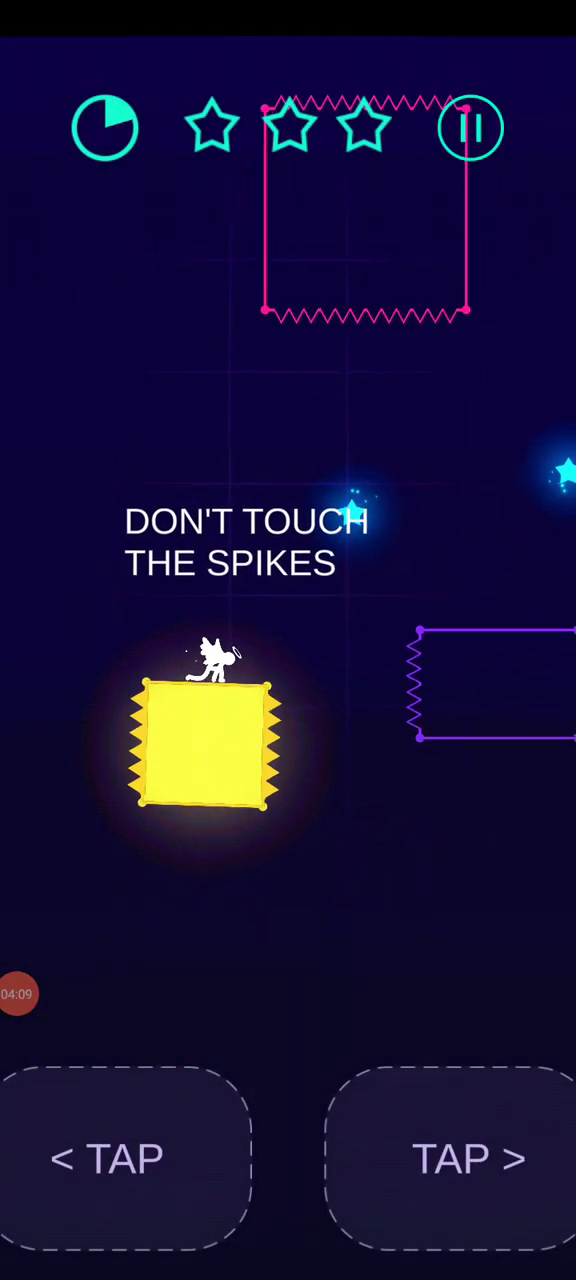
left_click(470, 1158)
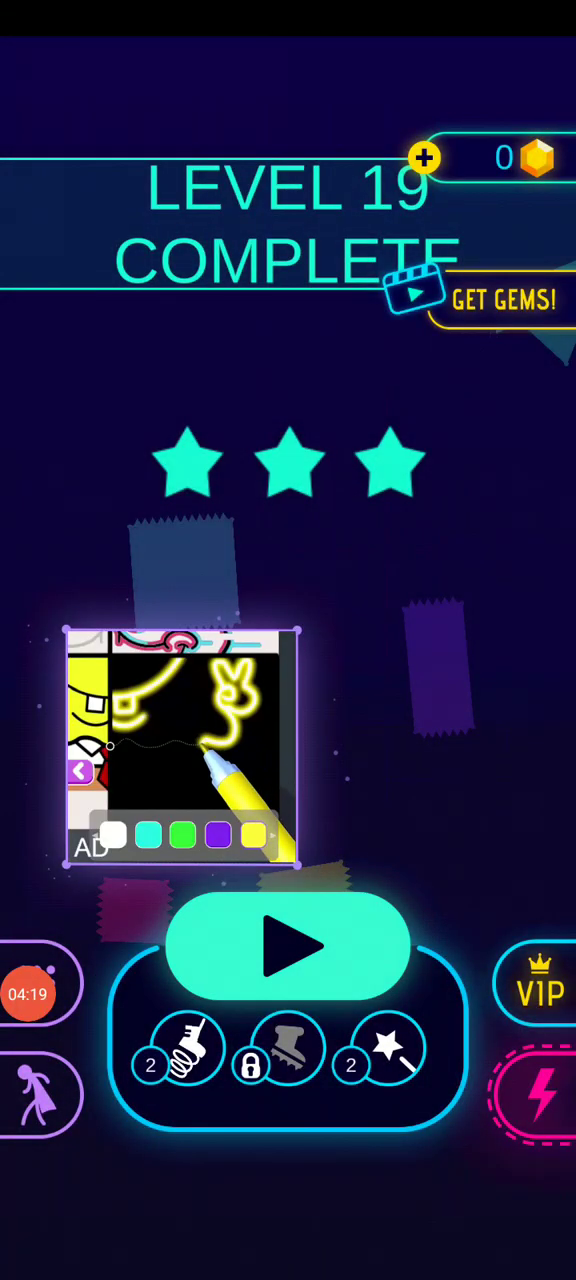
- Start the level after 19 from its Complete screen and grab the first star
left_click(288, 947)
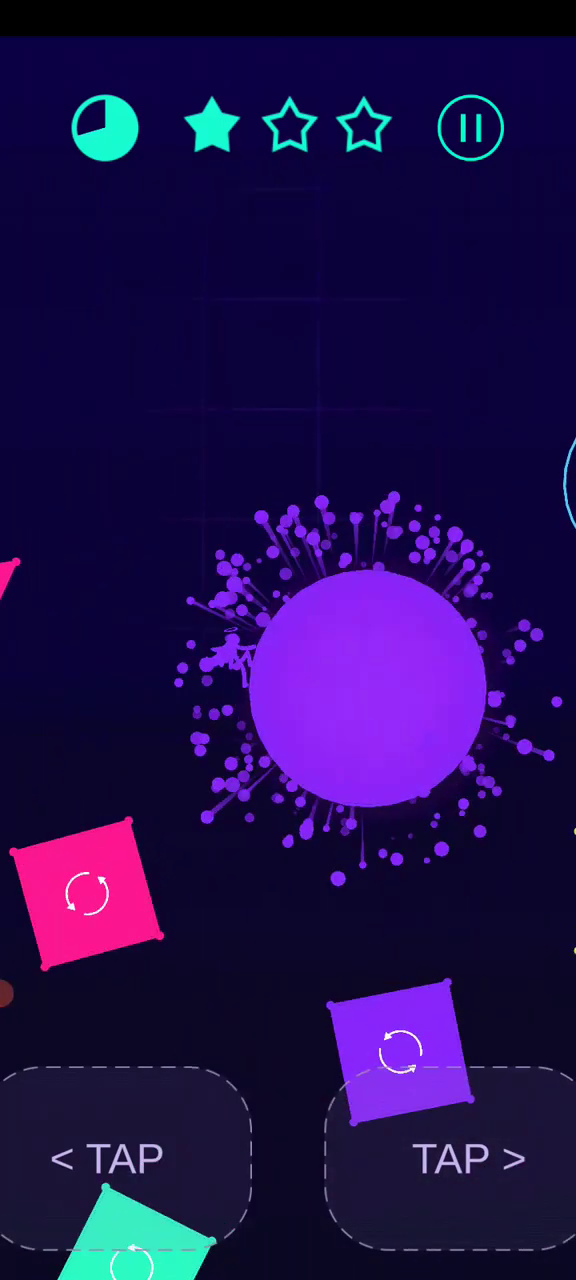
- Finish level 20 with two stars, preview the horned devil skin, and return to the map
left_click(470, 1158)
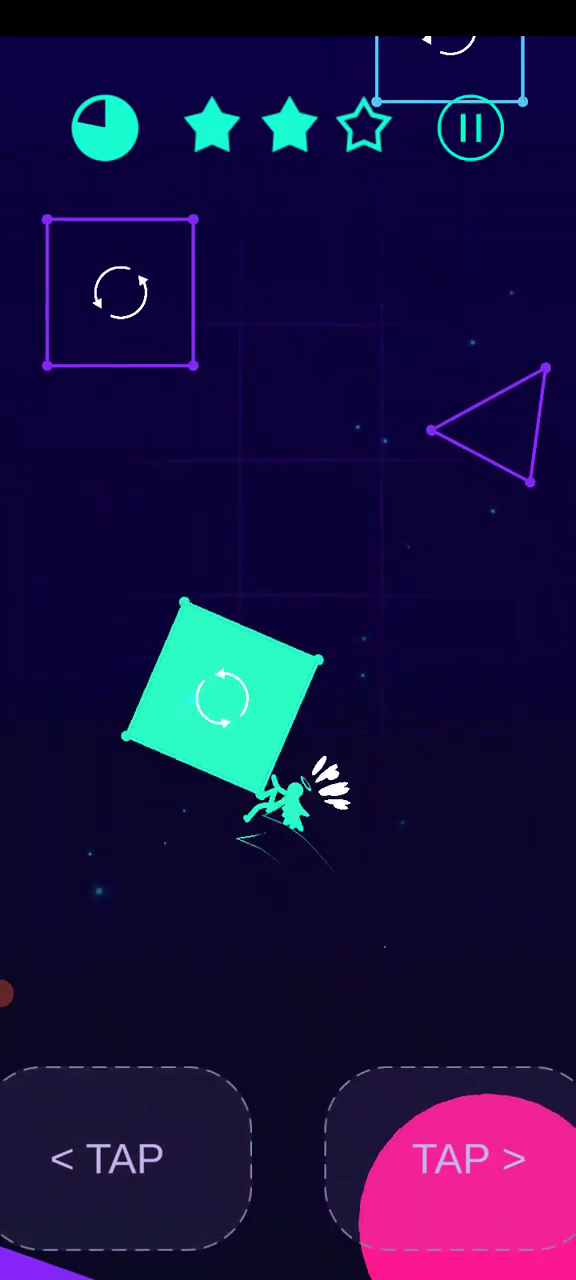
left_click(470, 1158)
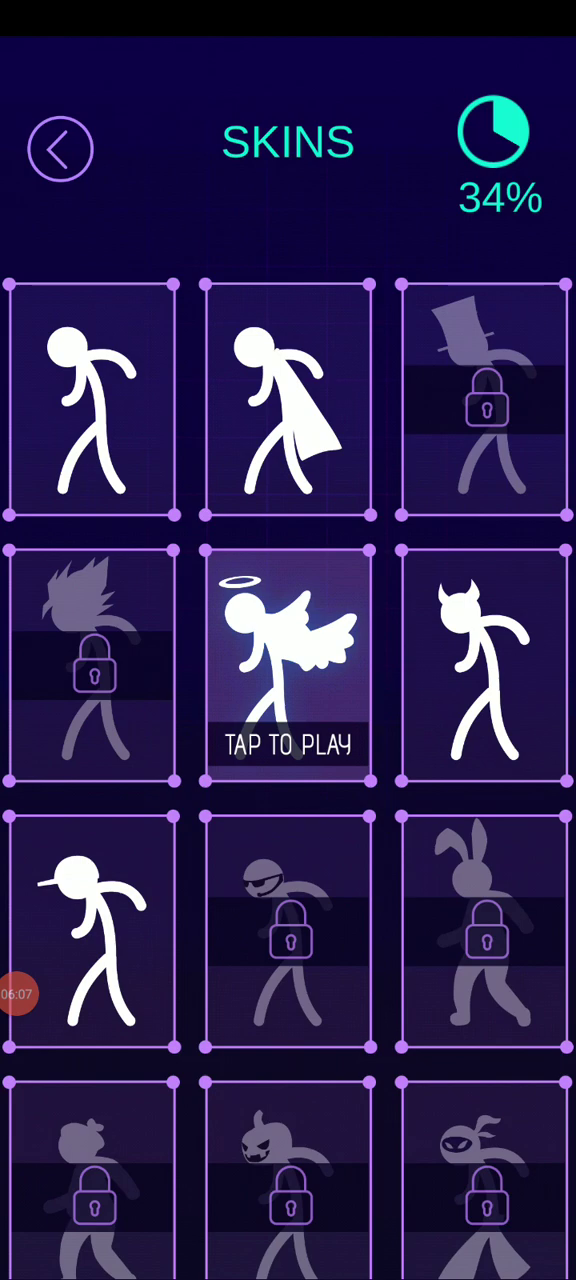
left_click(484, 665)
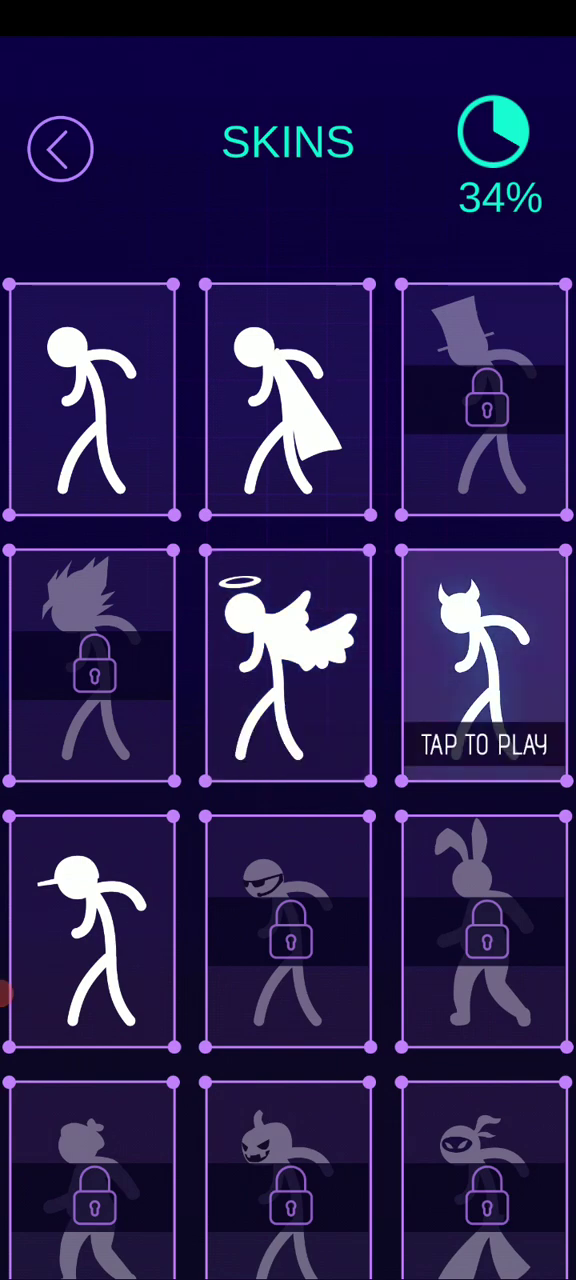
scroll("down", 3)
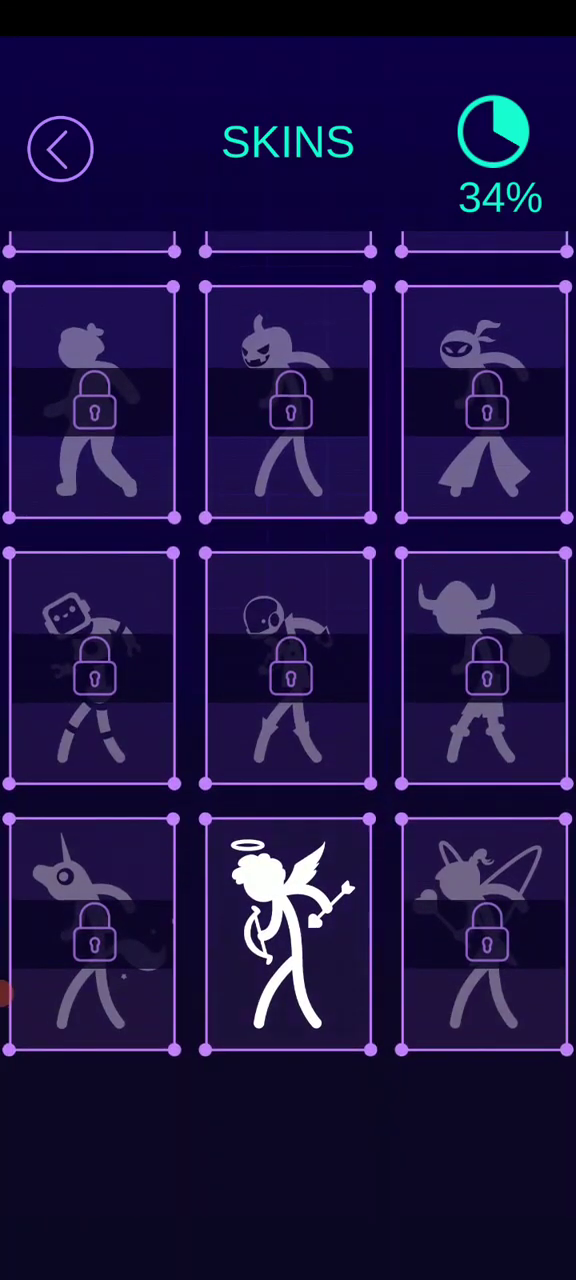
scroll("up", 3)
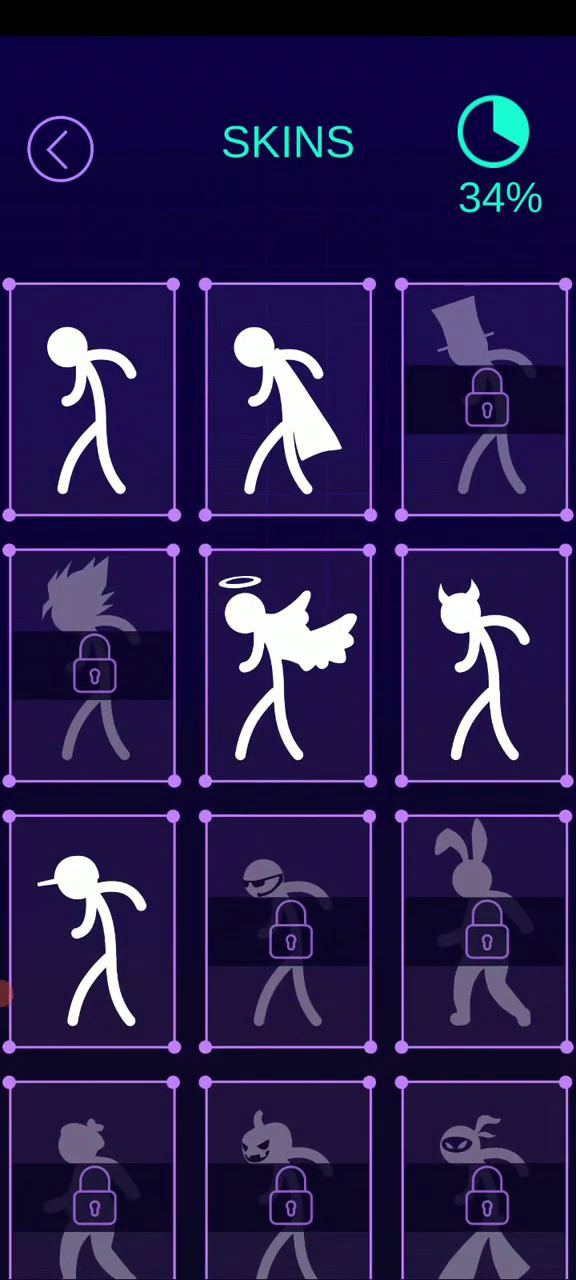
scroll("down", 3)
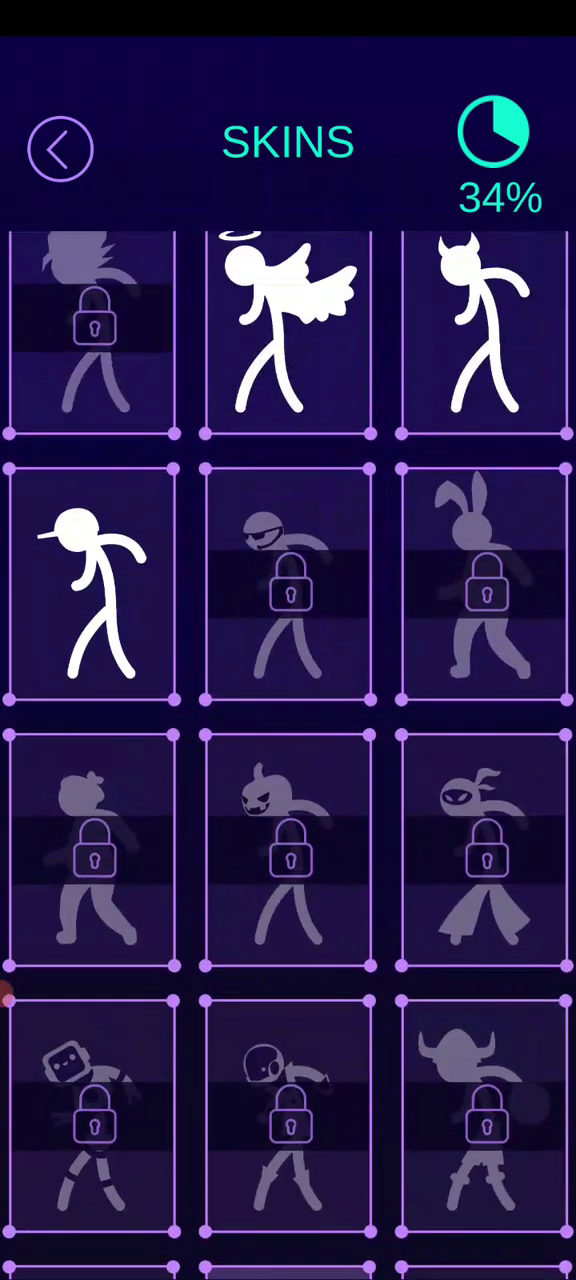
left_click(60, 148)
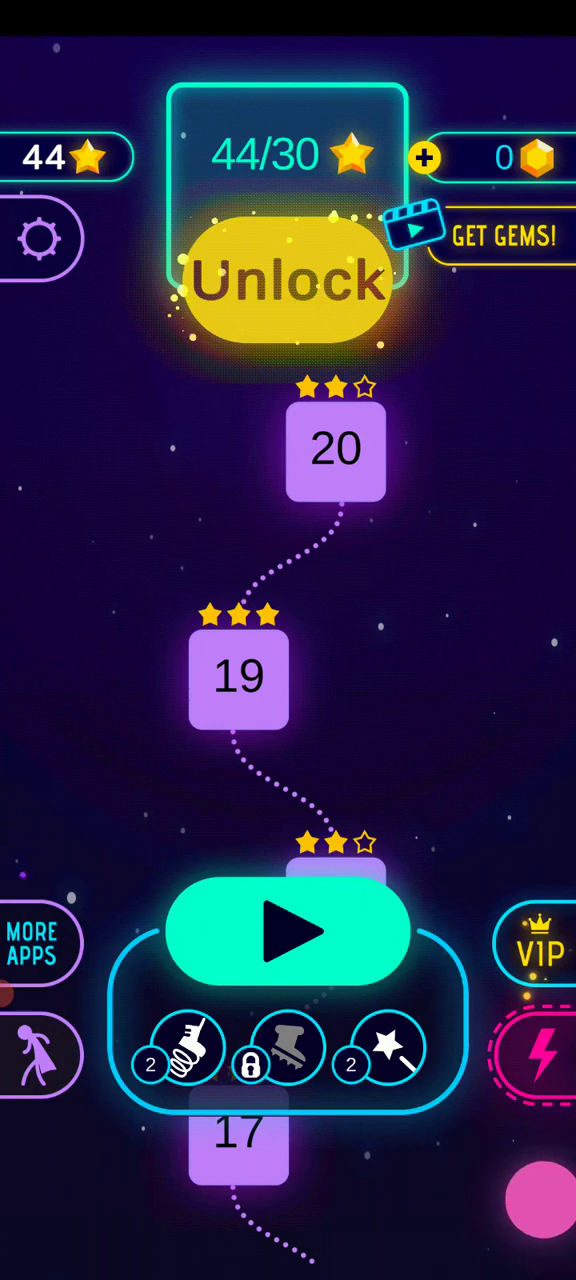
- Unlock the levels beyond level 20 and begin a new level
left_click(288, 930)
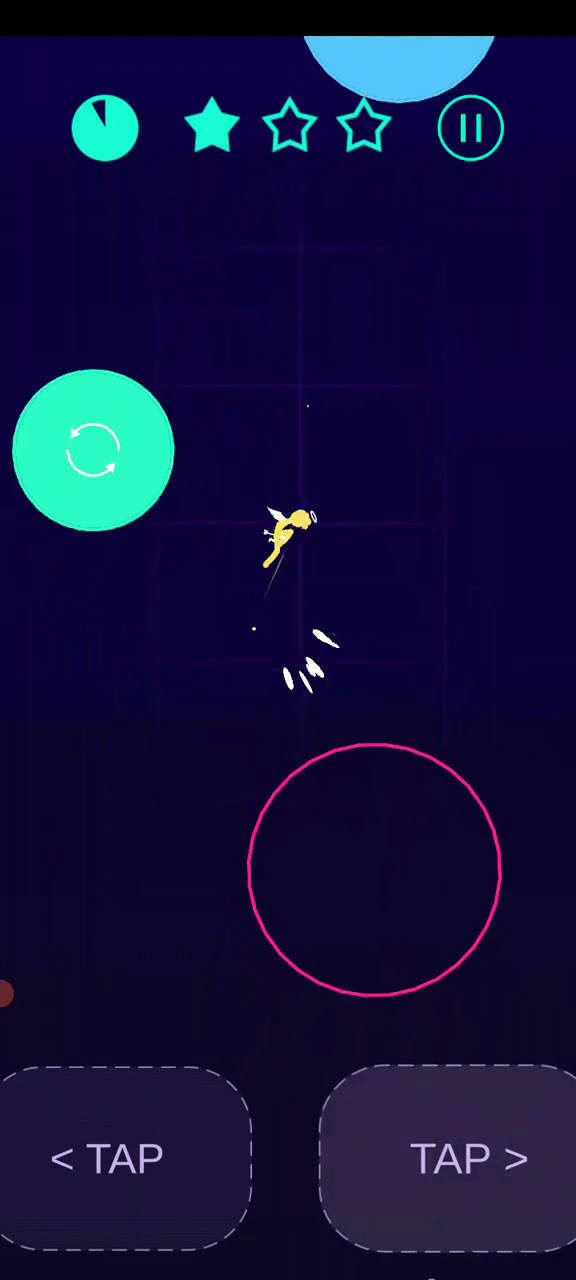
- Jump the stickman between shapes in the new level, collecting one star
left_click(104, 1158)
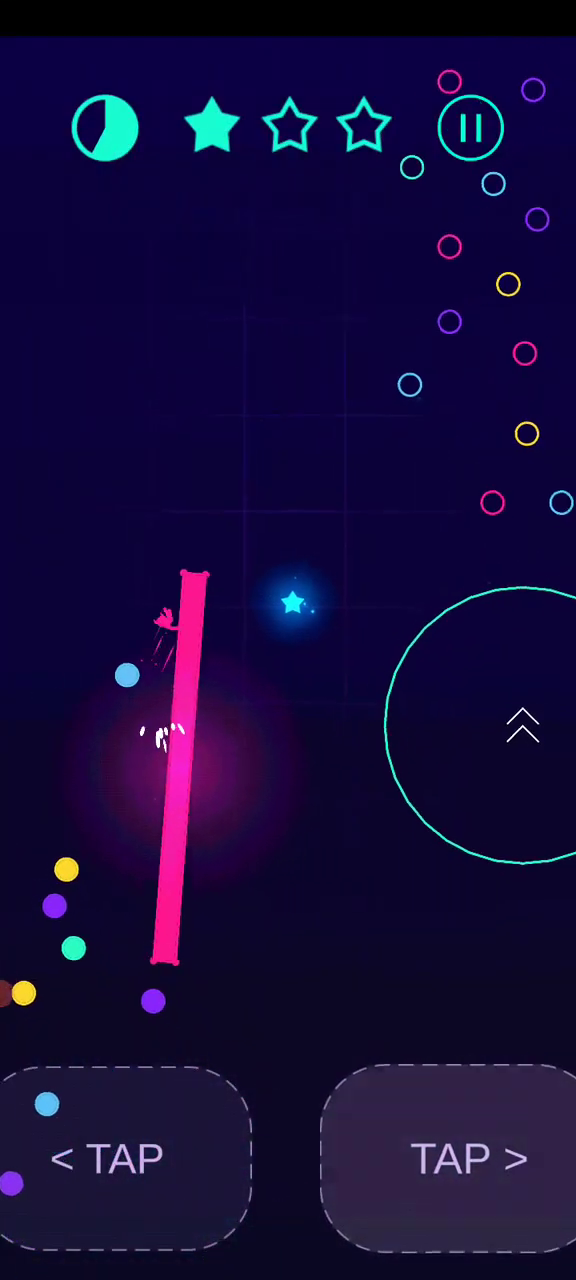
- Jump through the remaining levels up to 25, bringing the map total to 54 stars
left_click(450, 1158)
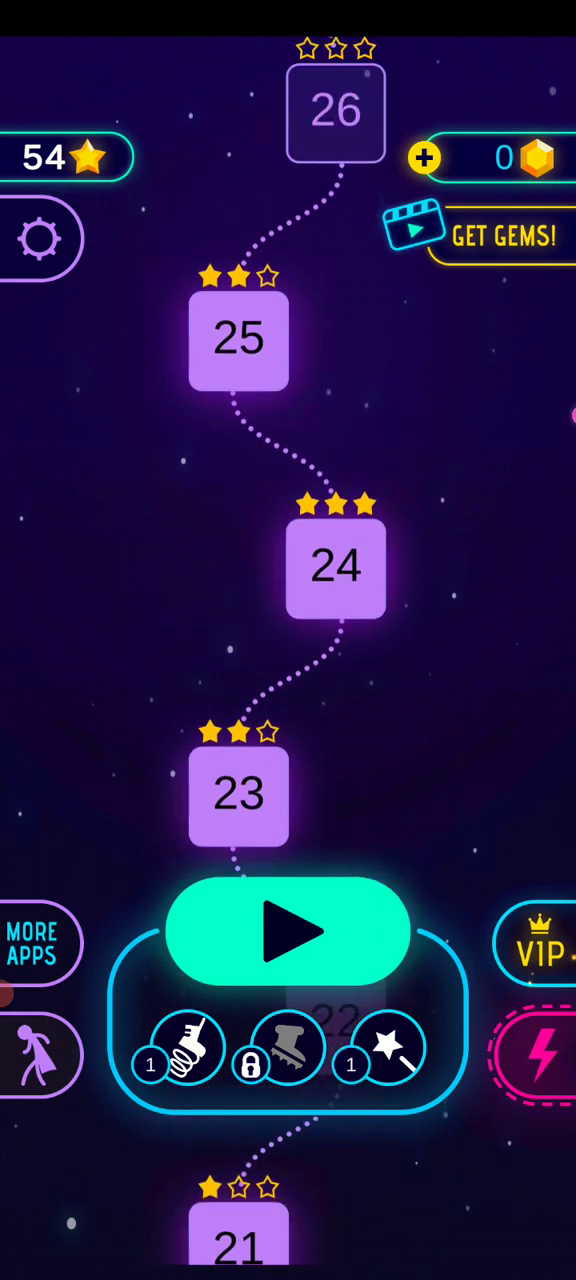
- Scroll the map to level 26 and play it, finishing with one star
scroll("down", 3)
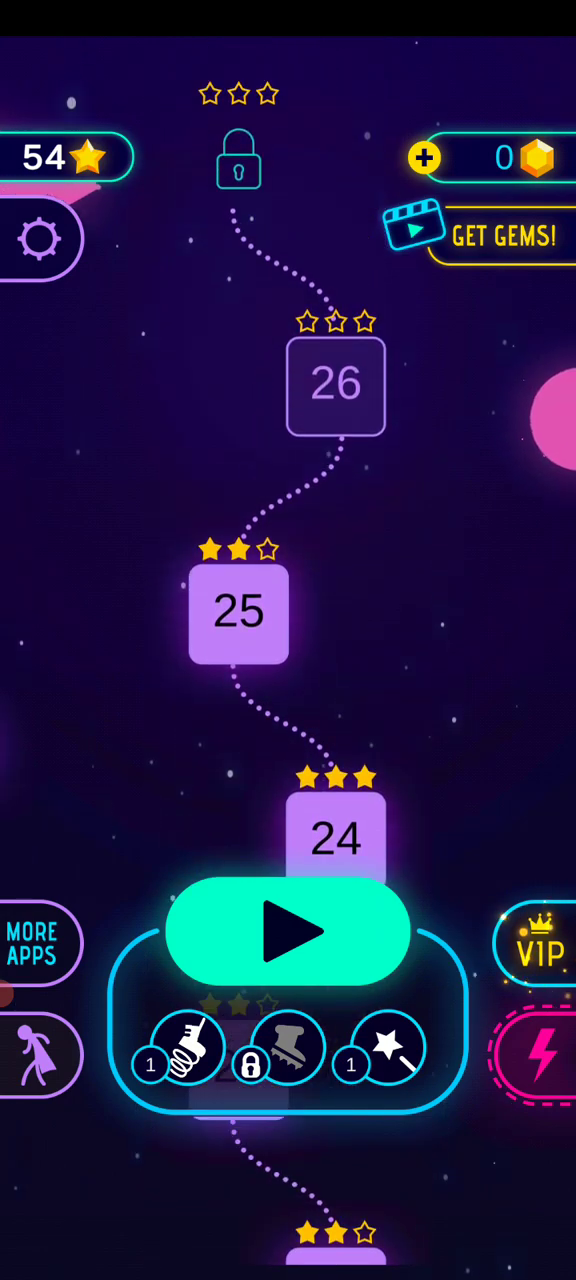
left_click(288, 930)
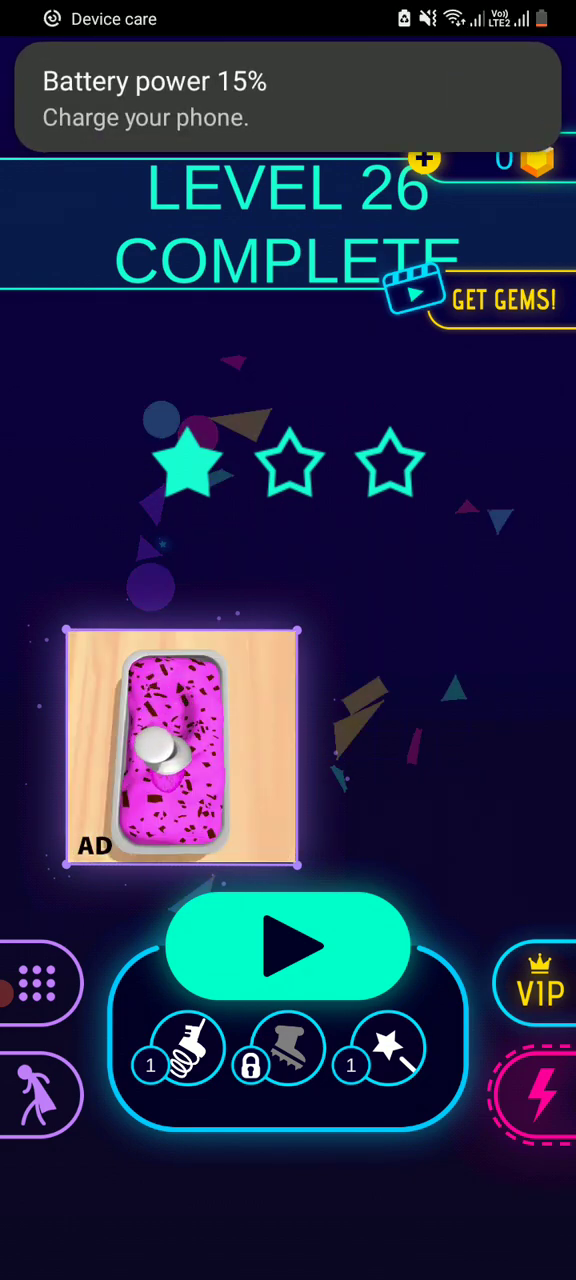
- Continue from the Level 26 results into level 27
left_click(288, 946)
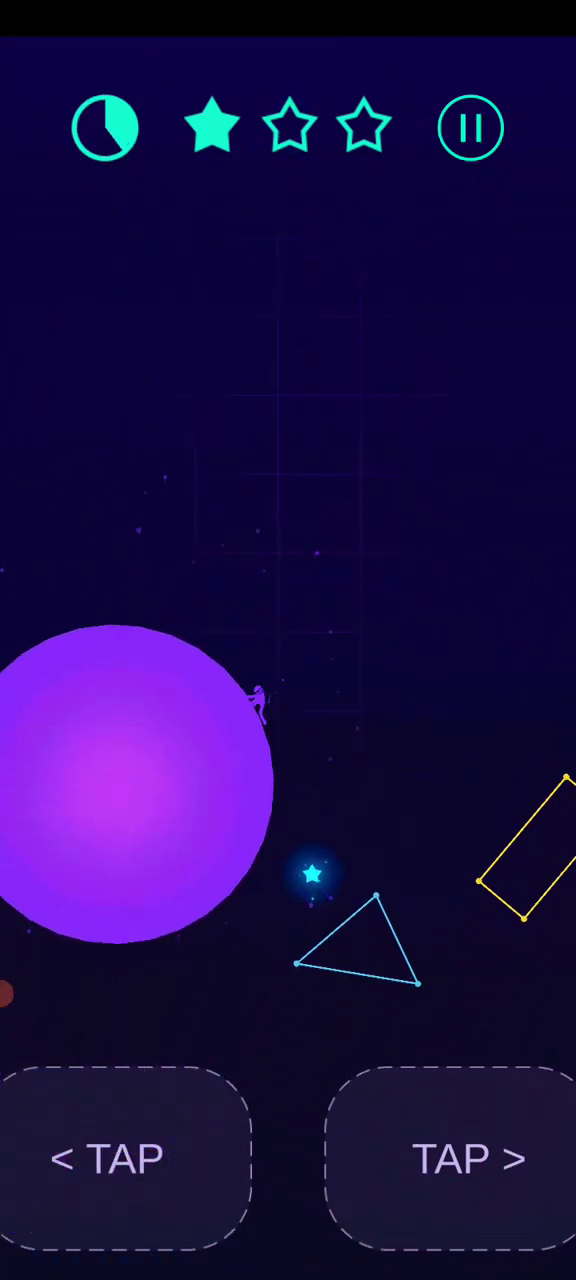
- Jump the stickman across the triangles onto a shape, collecting the second star
left_click(471, 1158)
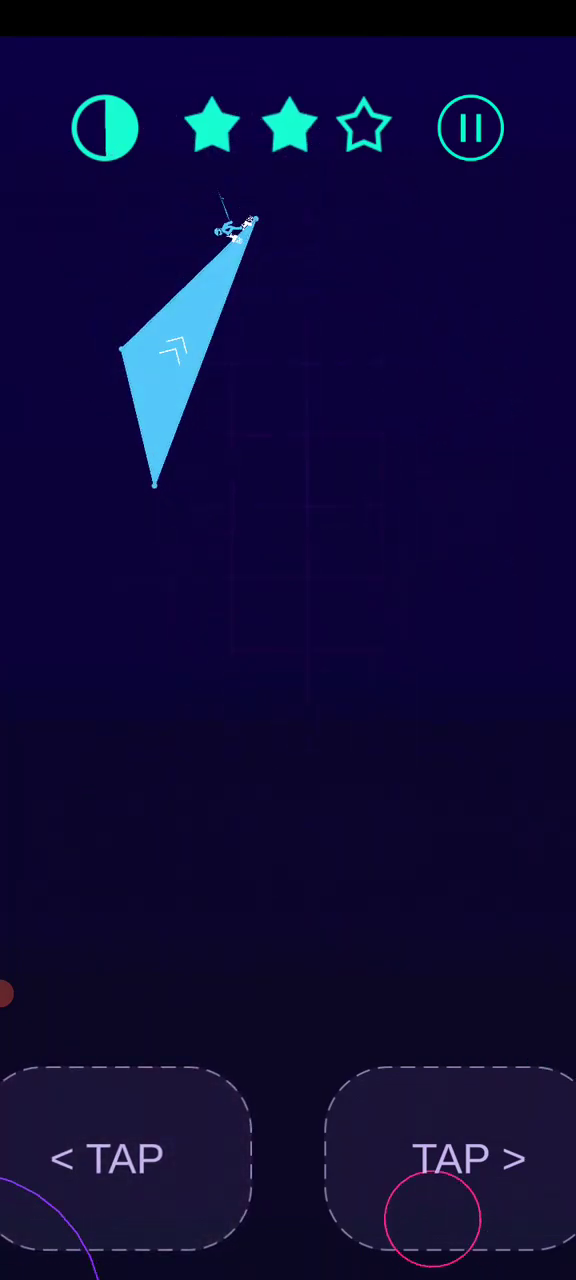
left_click(451, 1158)
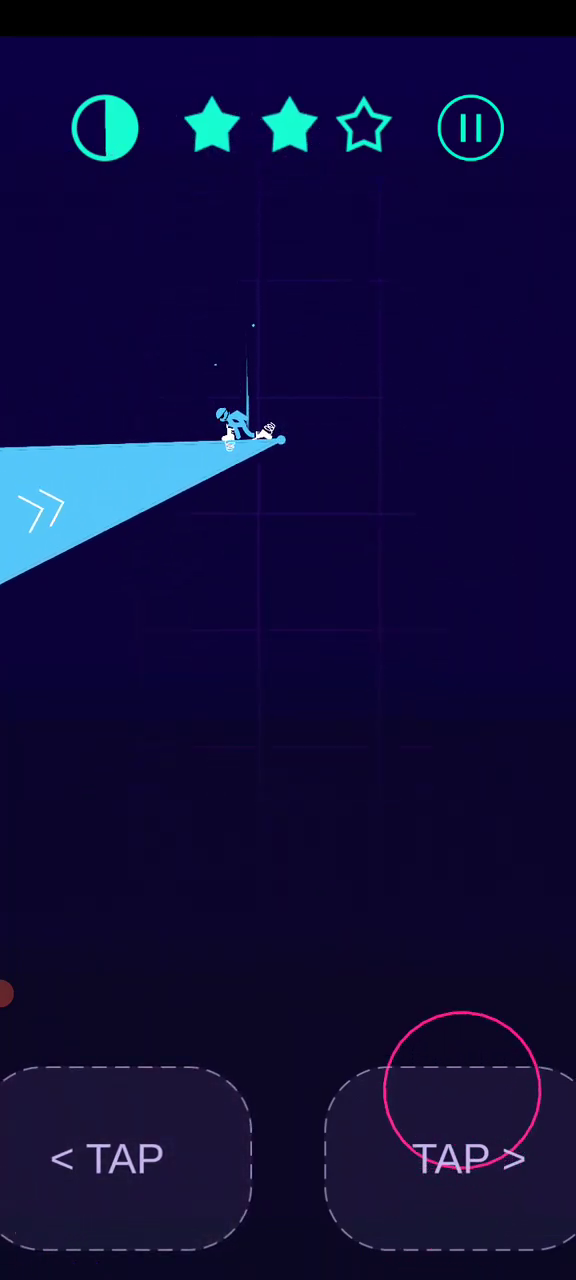